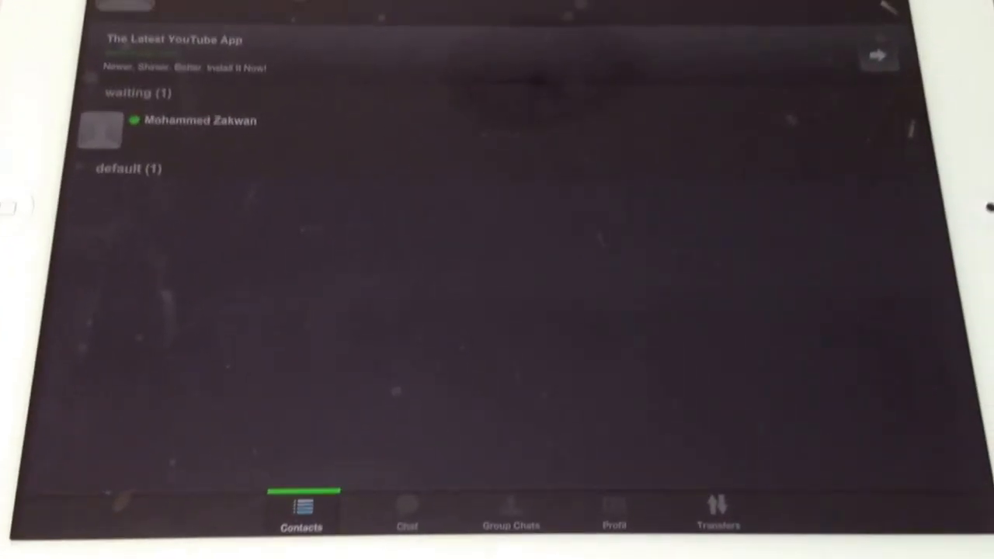
Switch to the Group Chats tab, which shows no group conversations.
{"action": "left_click", "coordinate": [510, 516]}
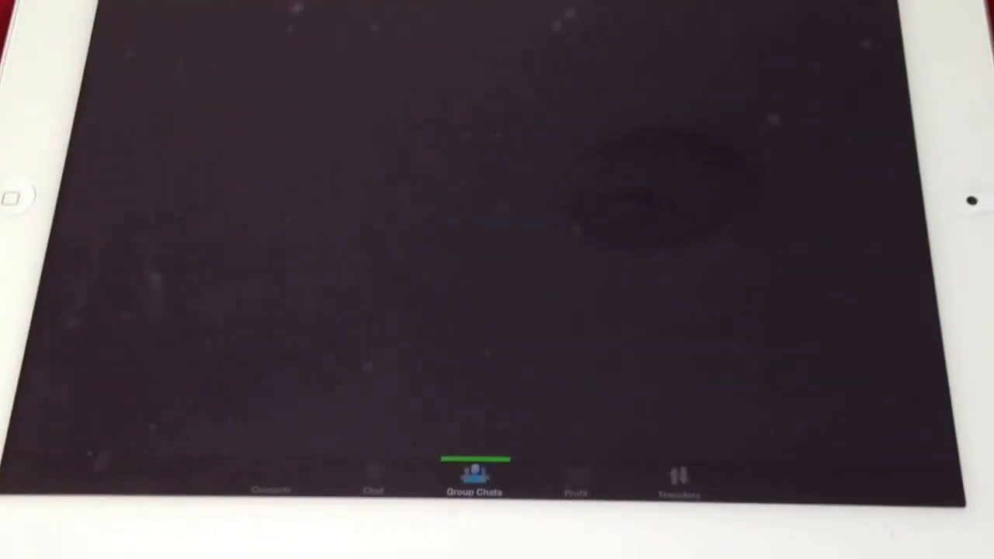